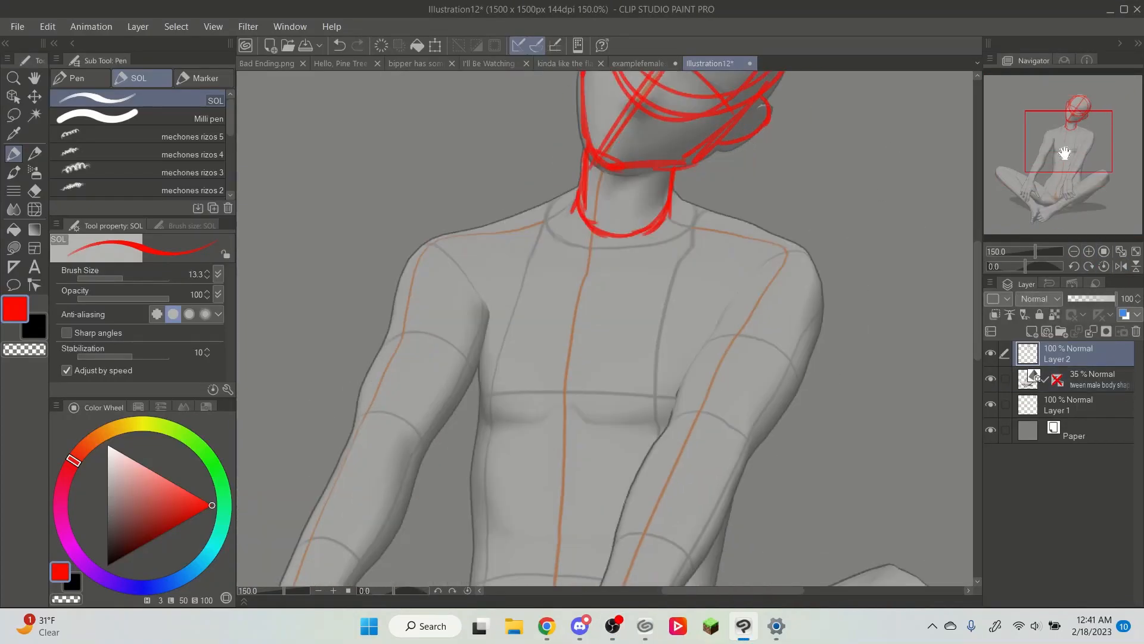
Step: Ink black SOL-pen lines for the neck, collar and shoulders over the faded red sketch
scroll(down, 3)
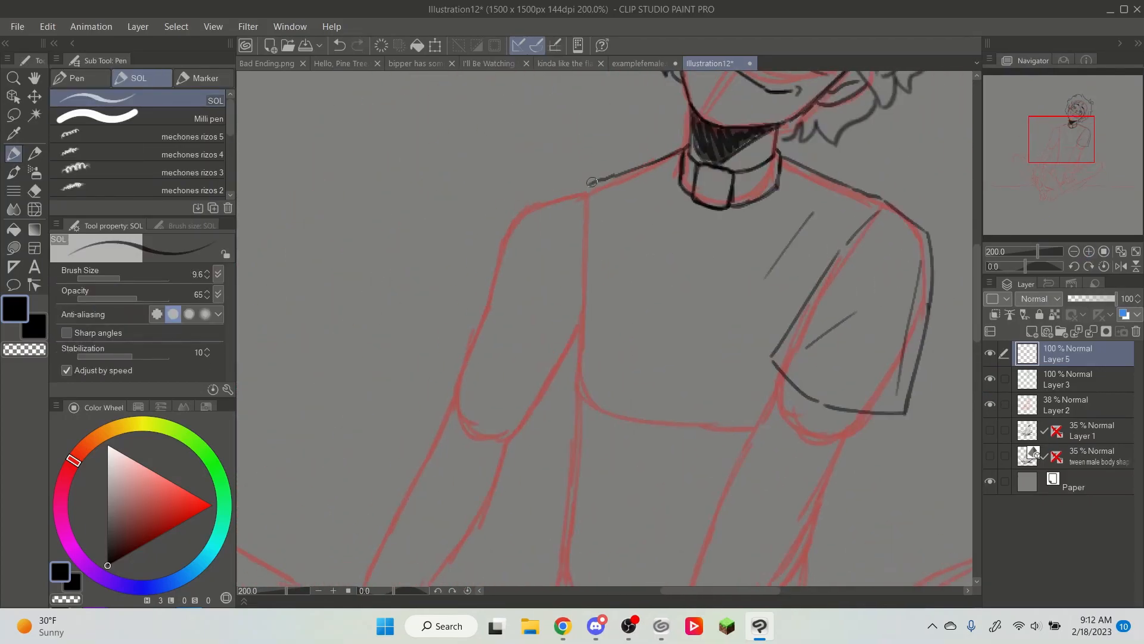
Step: Ink the arms and the hands resting on the knees with the SOL pen
scroll(down, 3)
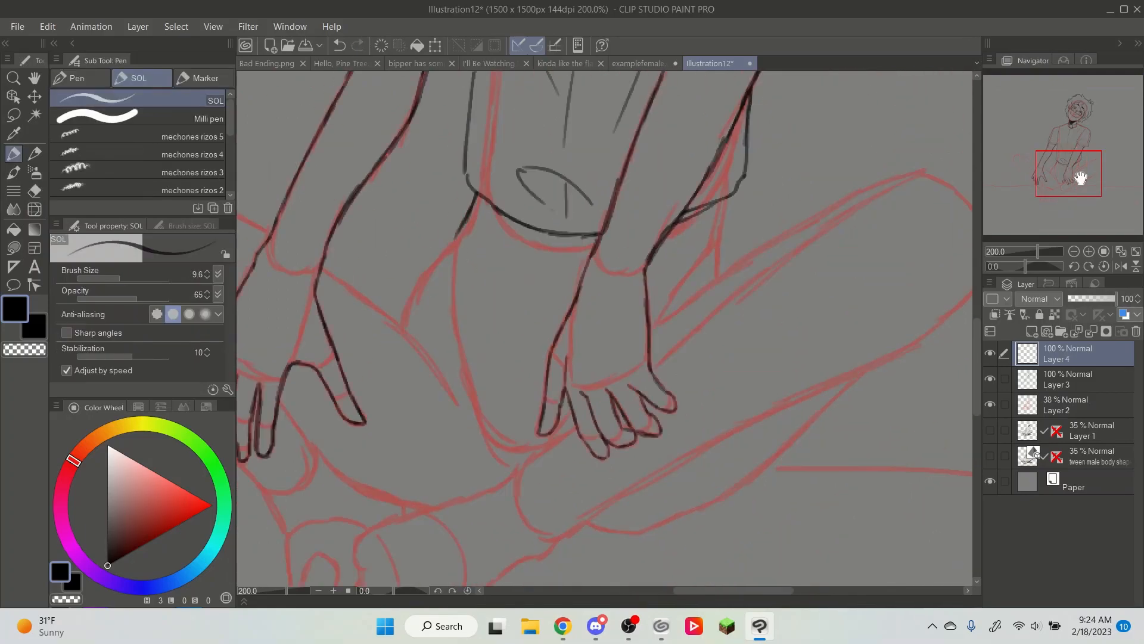
click(1073, 251)
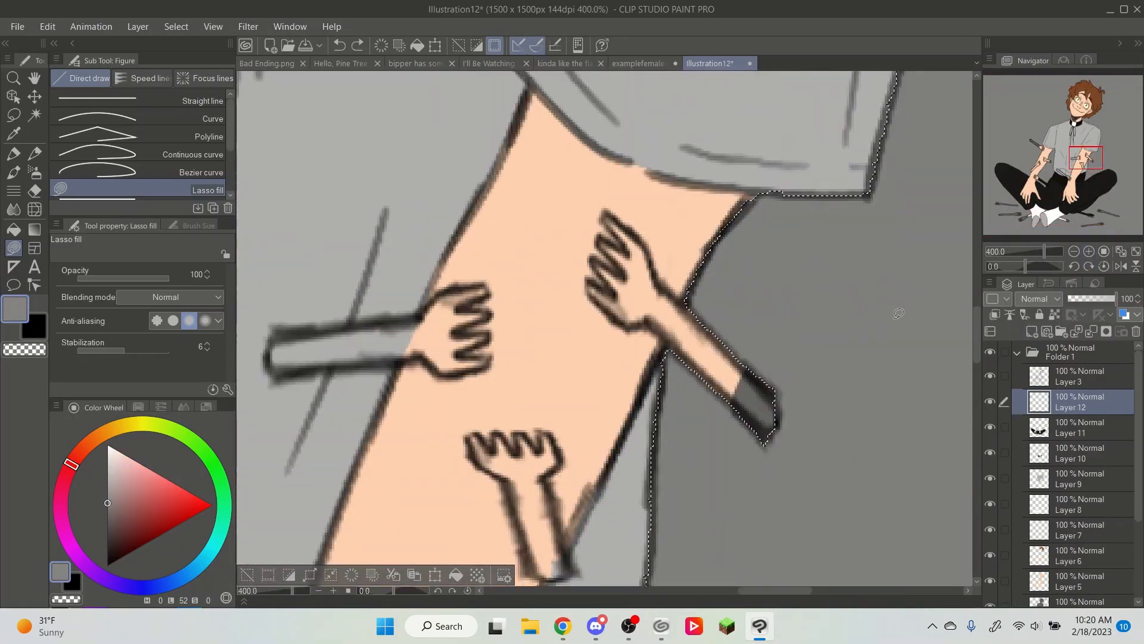
click(1089, 251)
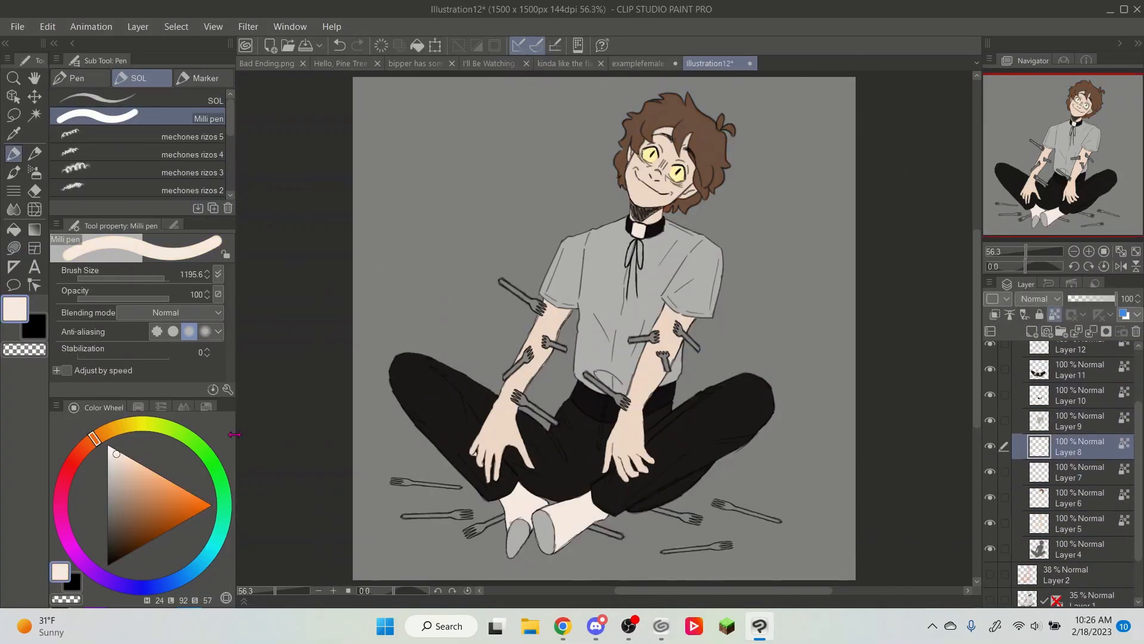
click(1076, 422)
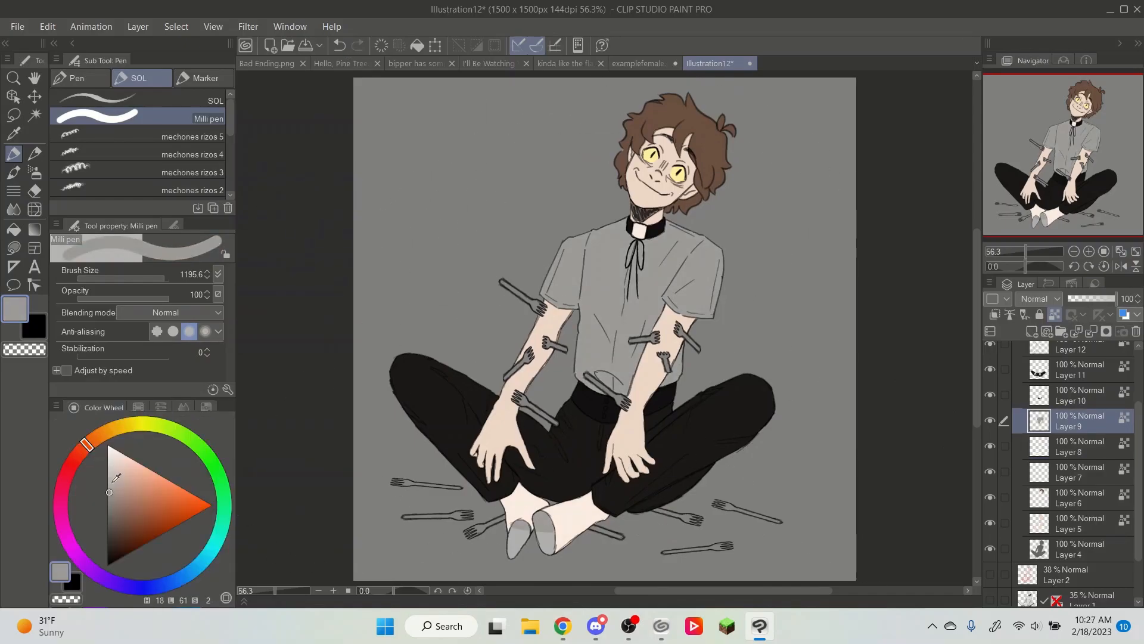